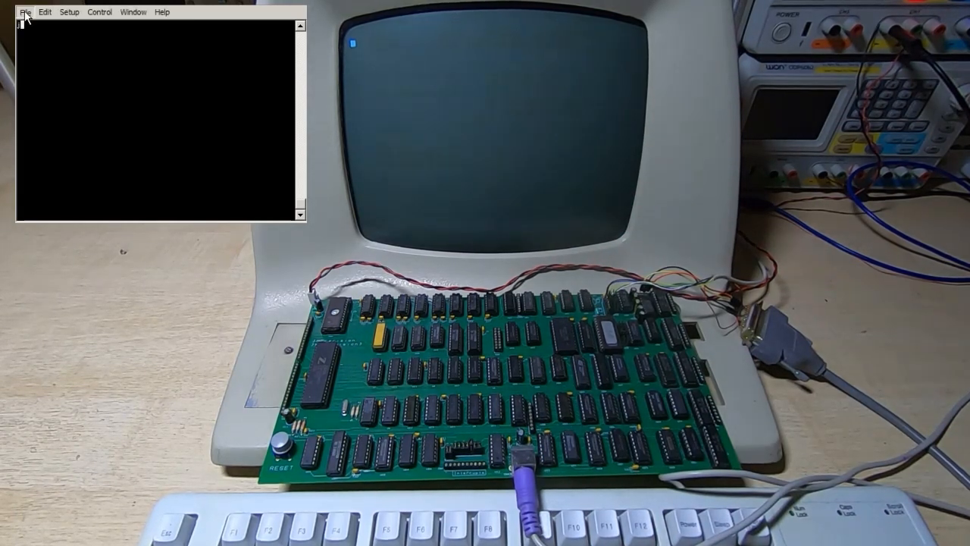
Send T4.txt over serial from Tera Term to the Z80 computer
{"action": "left_click", "coordinate": [25, 13]}
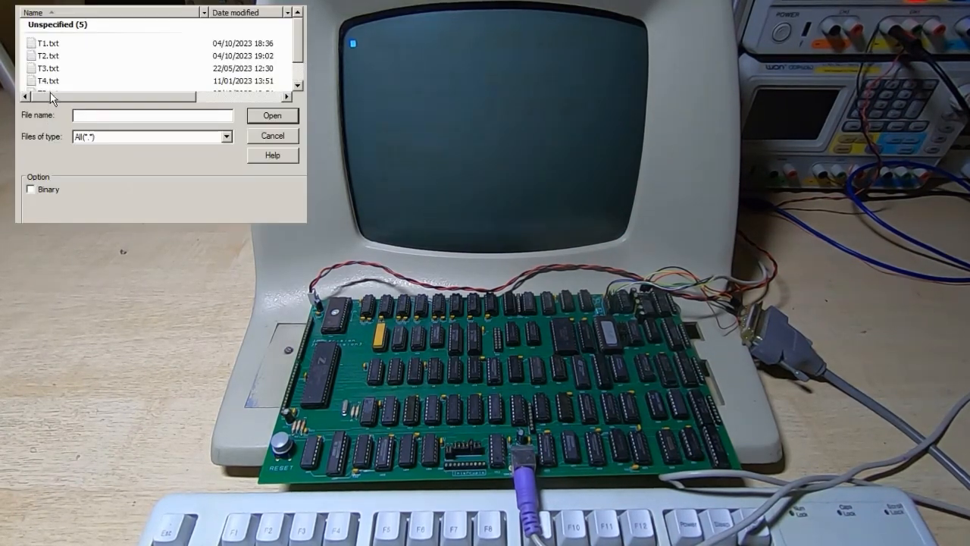
{"action": "left_click", "coordinate": [272, 115]}
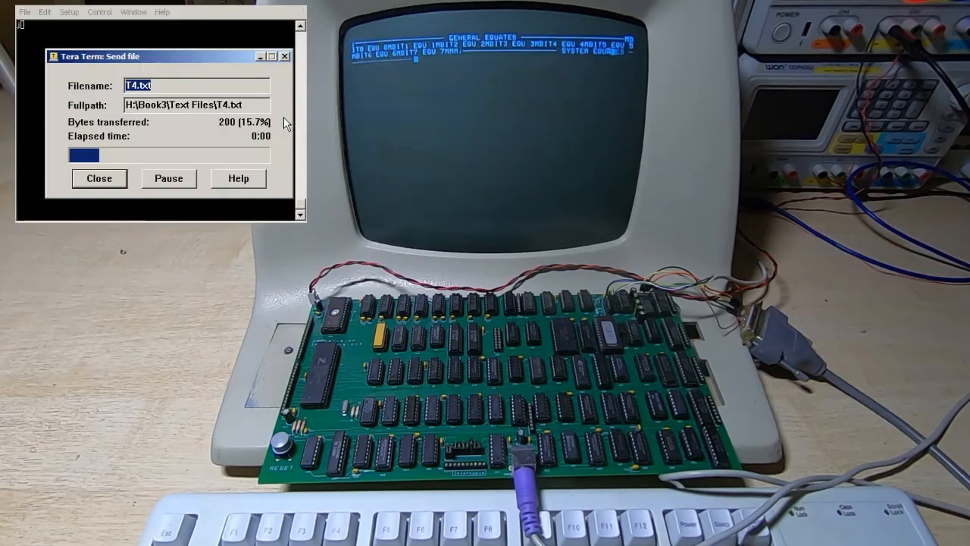